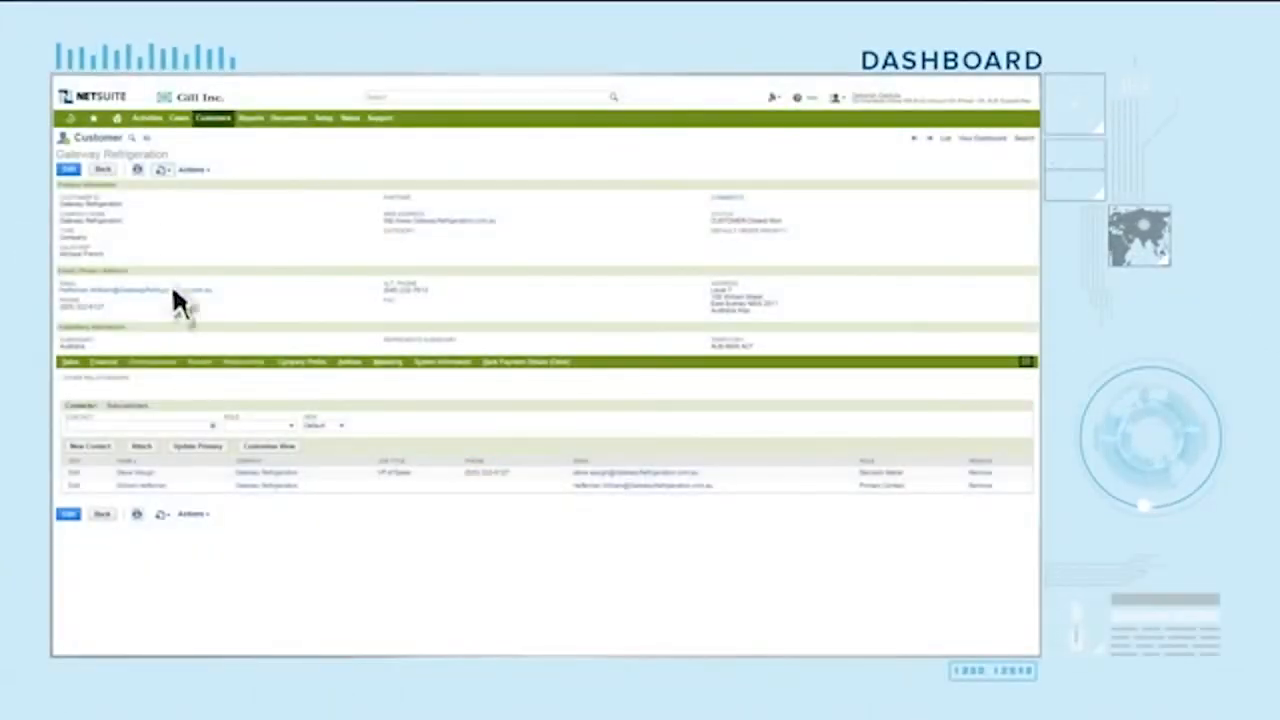
Create a new Gateway Refrigeration case with an escalation message about incorrect items, ending 'ASAP.'
{"action": "left_click", "coordinate": [192, 169]}
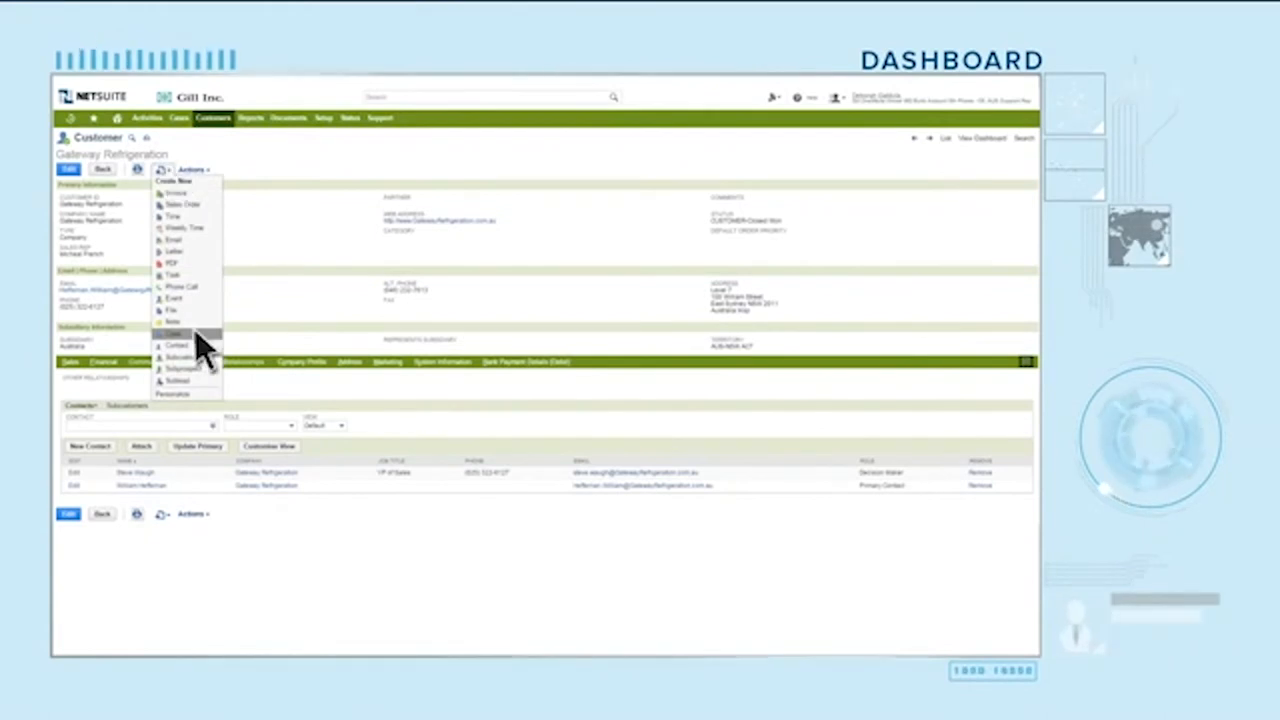
{"action": "left_click", "coordinate": [172, 345]}
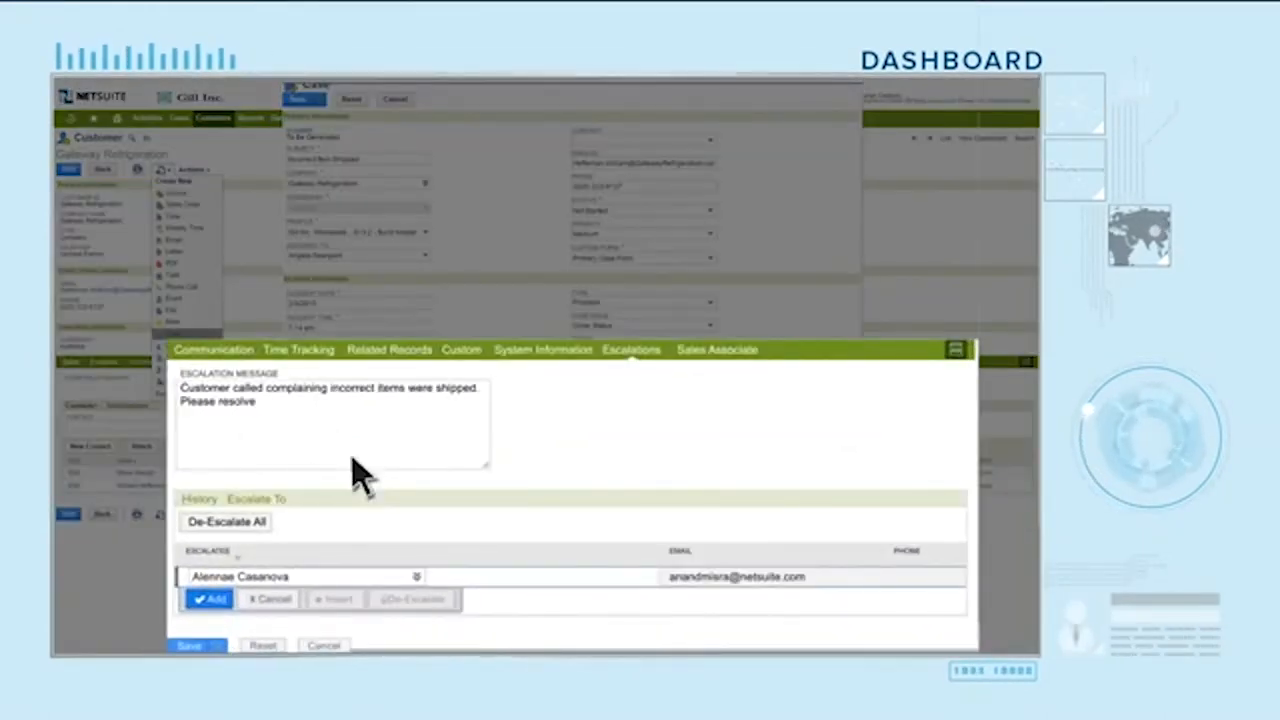
{"action": "type", "text": "ASAP."}
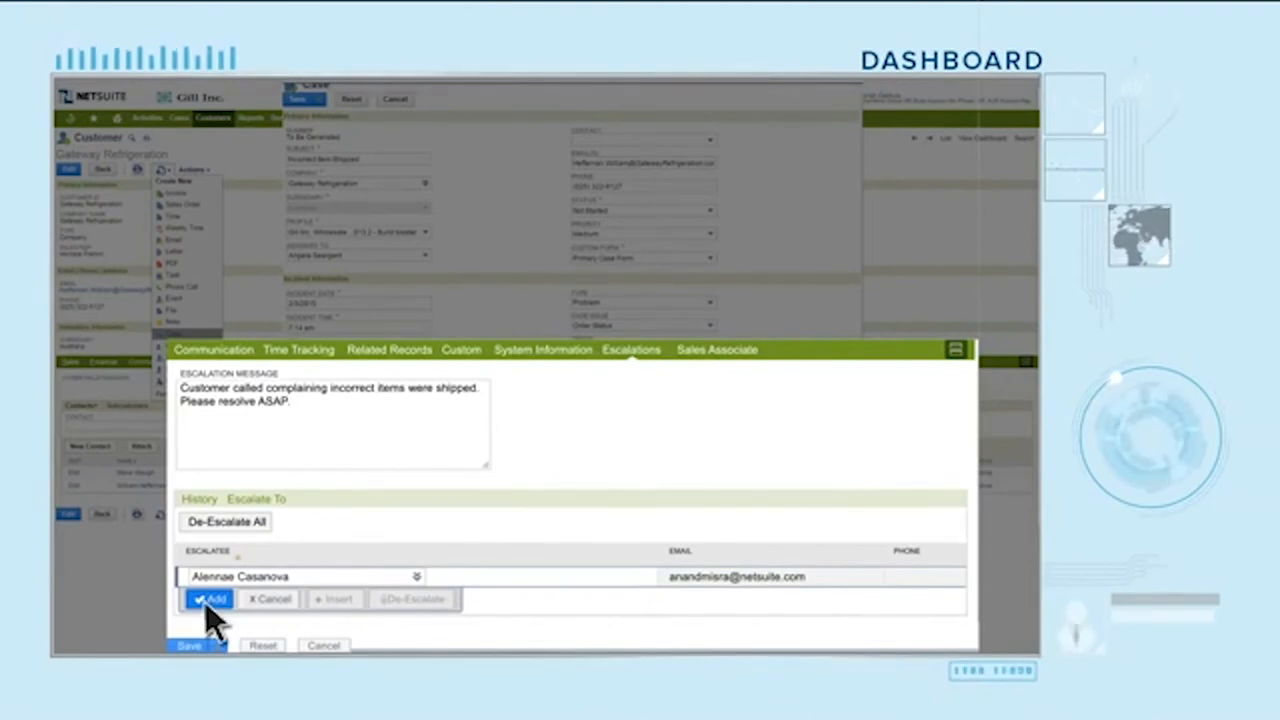